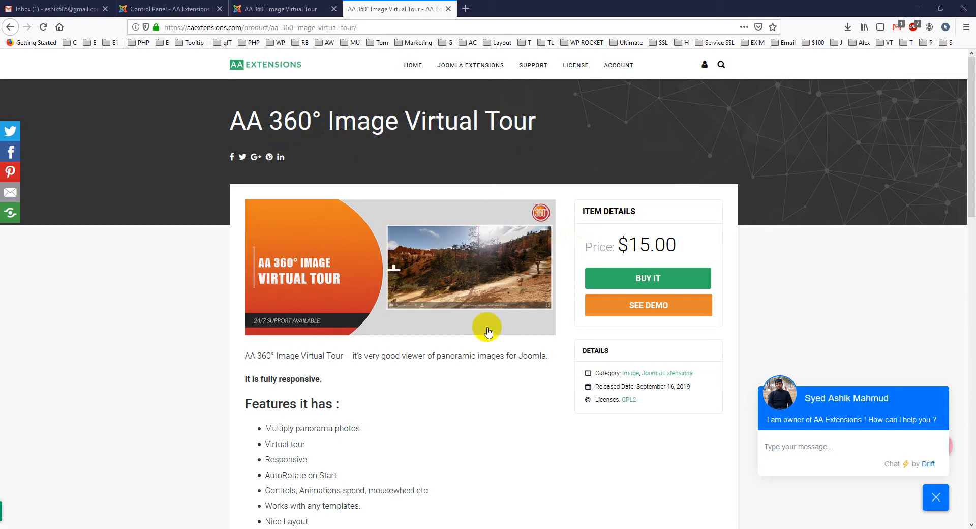
- Scroll the product page, then bring up the AA 360° Image Virtual Tour live demo
scroll(down, 3)
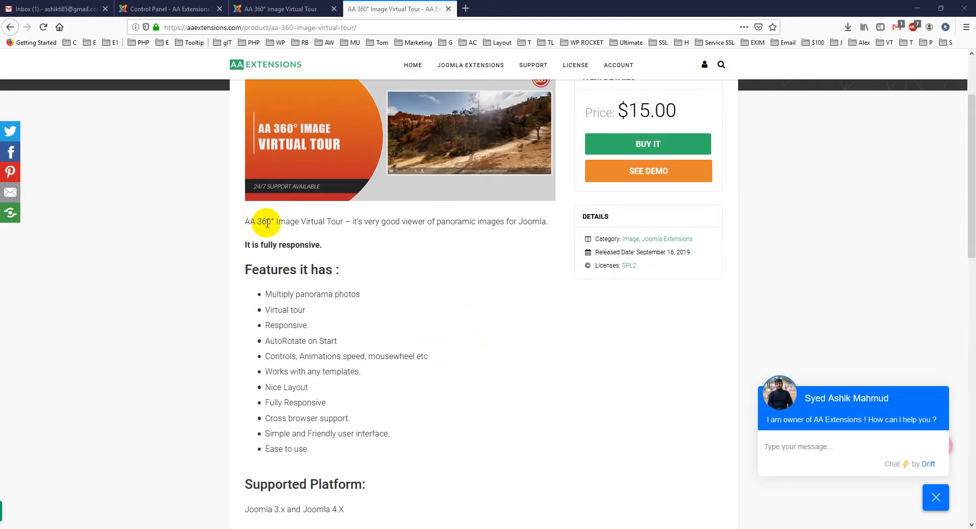
mouse_move(284, 222)
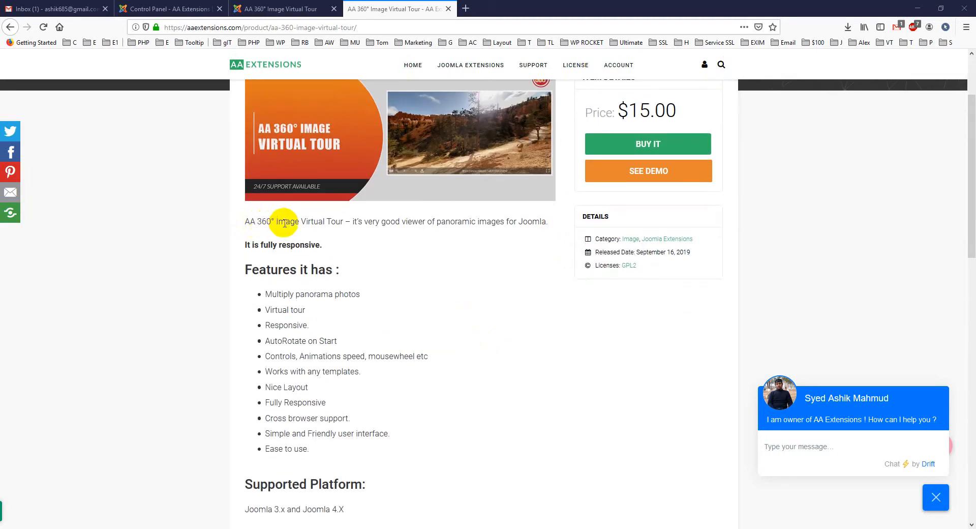
mouse_move(411, 222)
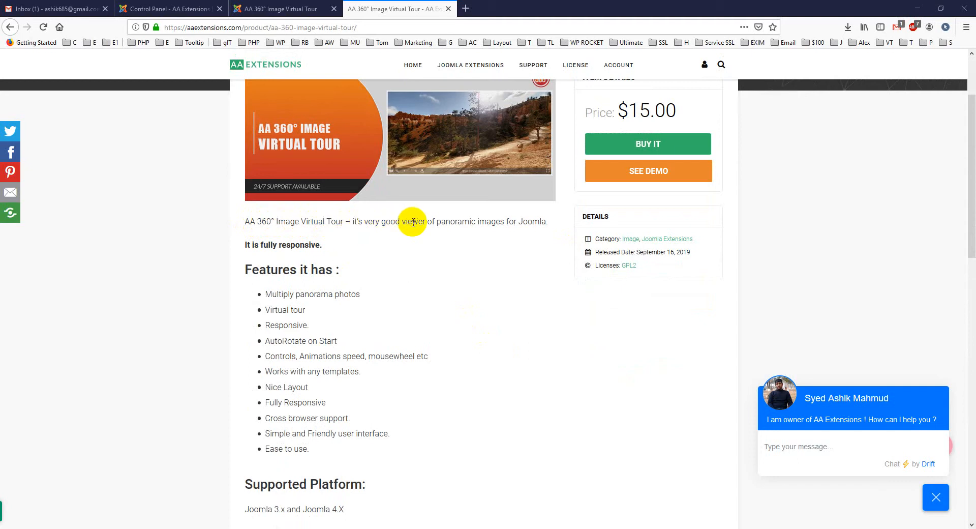
mouse_move(476, 224)
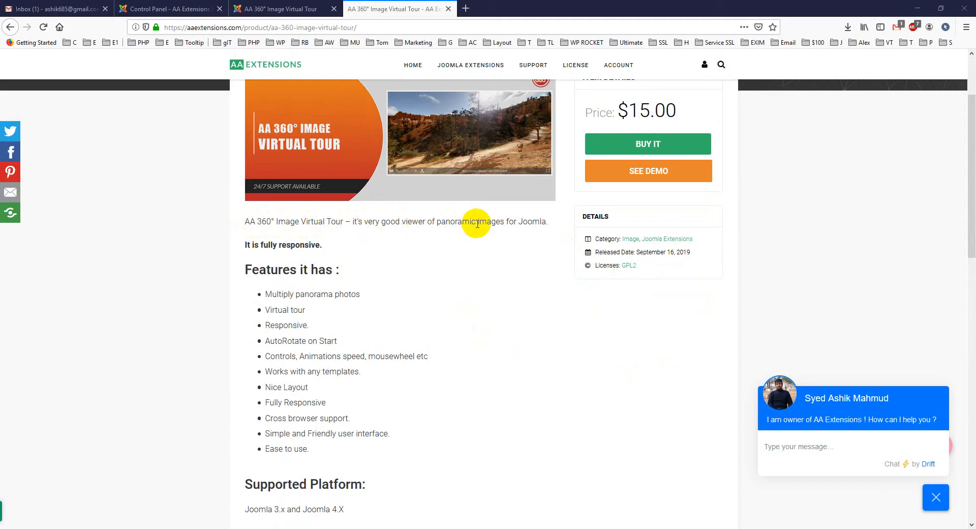
scroll(down, 3)
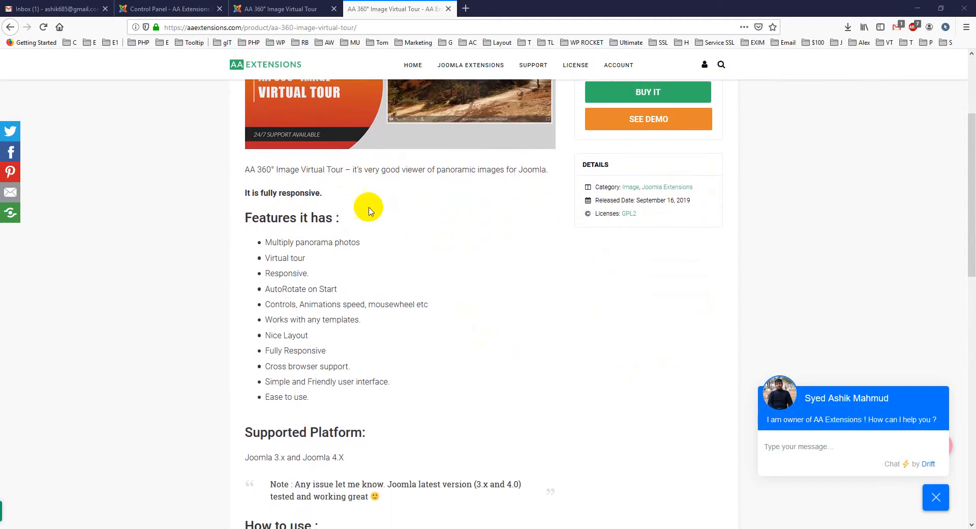
scroll(down, 3)
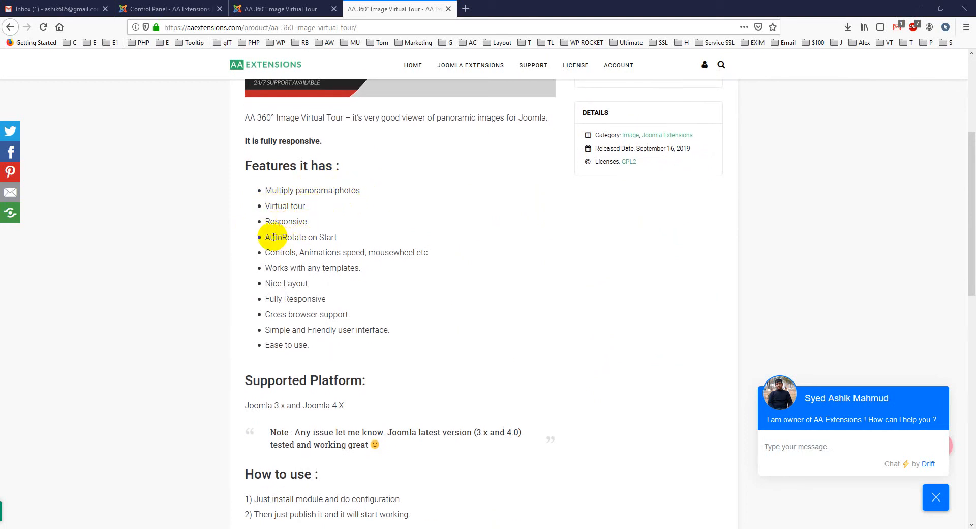
mouse_move(317, 252)
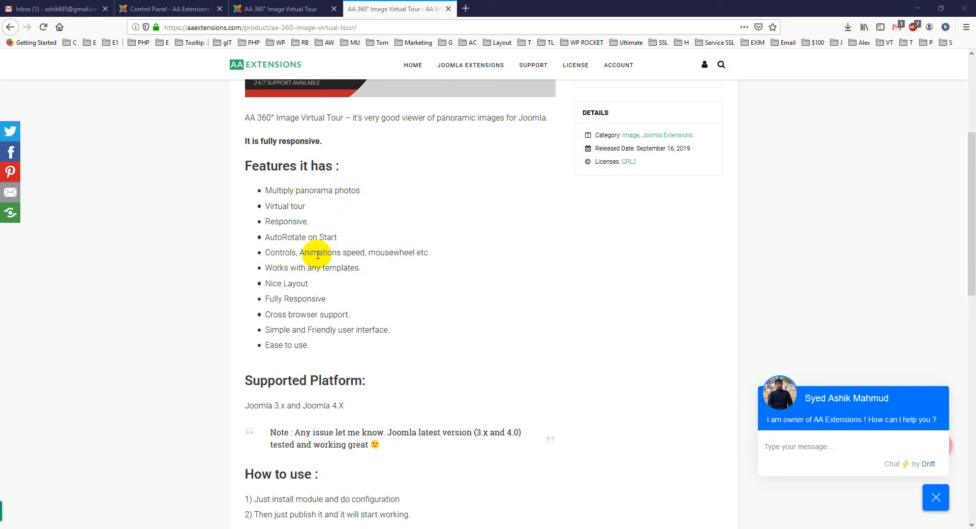
mouse_move(426, 253)
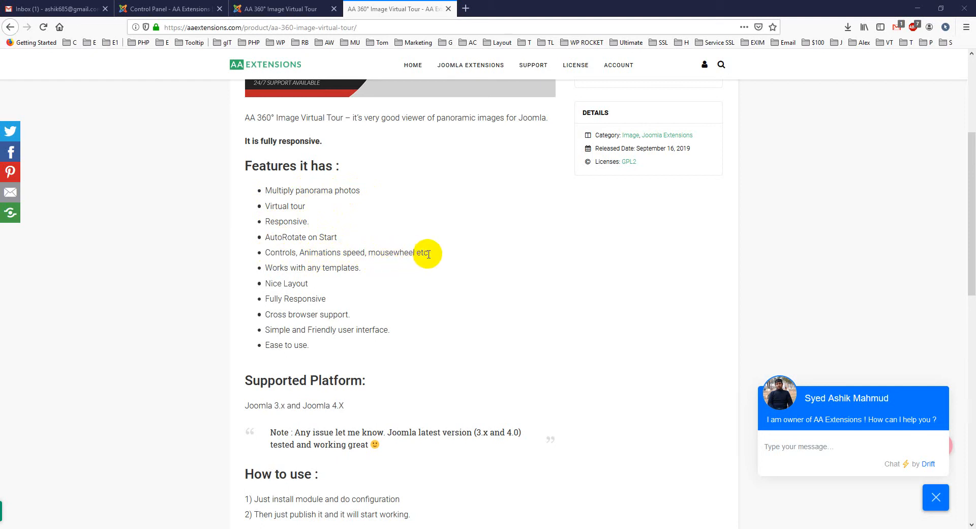
mouse_move(346, 270)
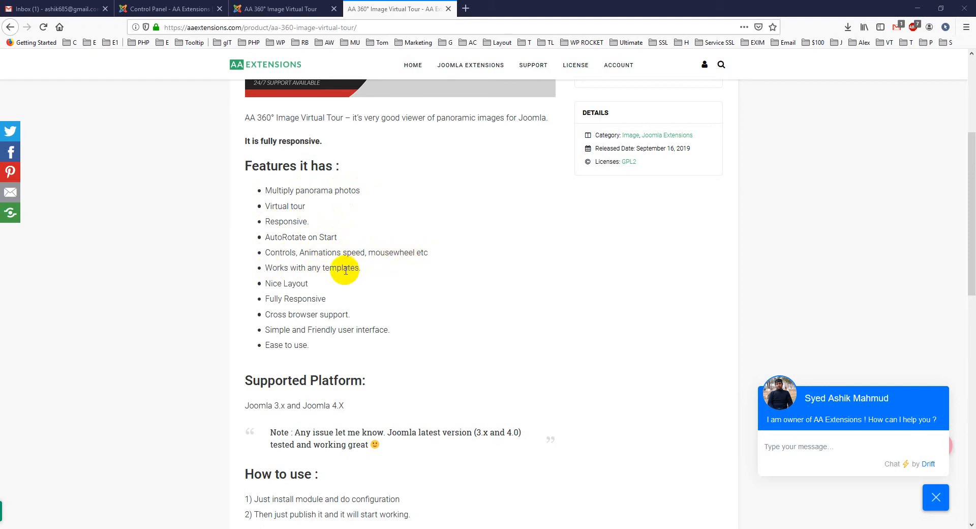
mouse_move(316, 318)
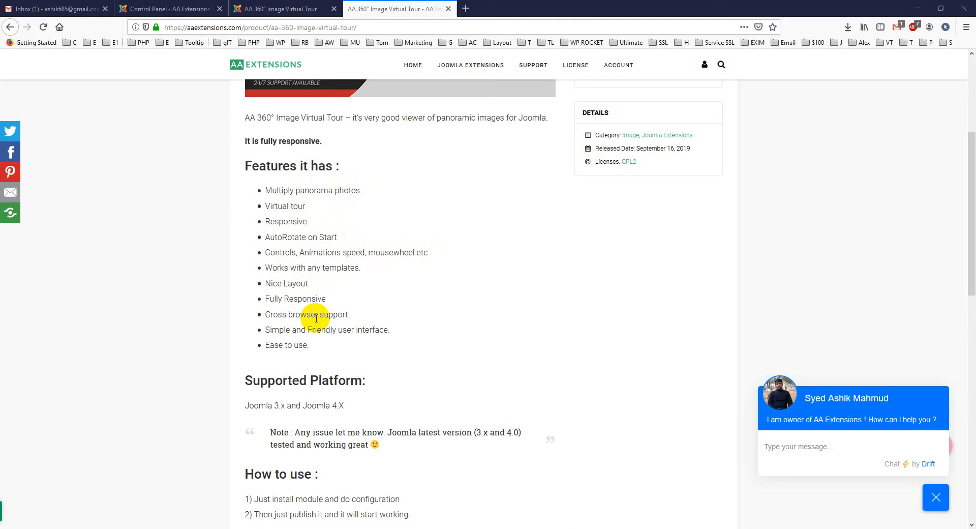
mouse_move(328, 329)
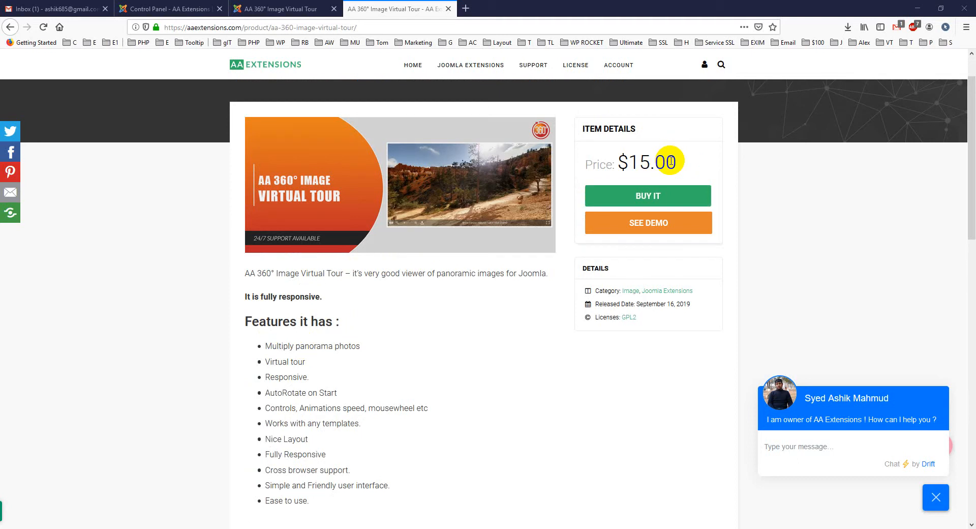
click(277, 9)
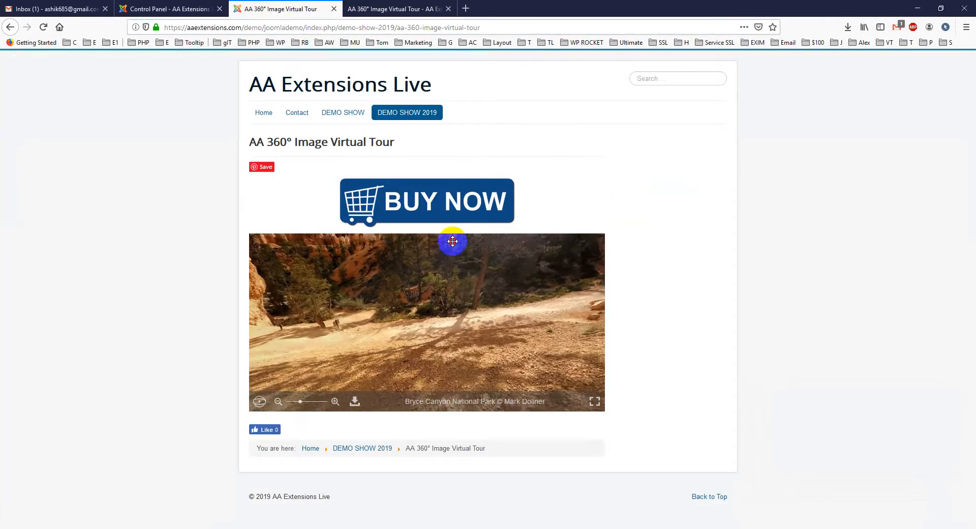
- Look around the Bryce Canyon panorama toward spires and trail, then zoom out slightly
drag(452, 241, 481, 326)
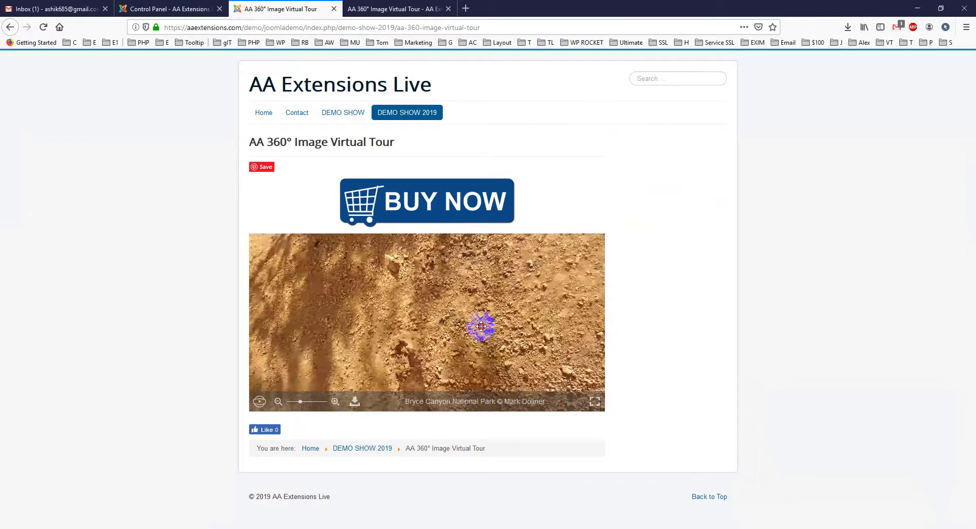
drag(481, 326, 353, 299)
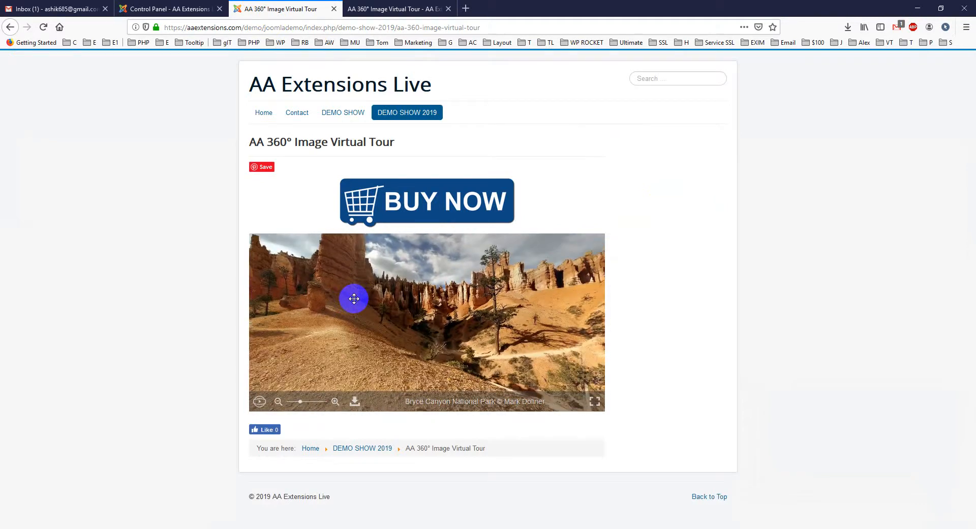
drag(354, 298, 452, 300)
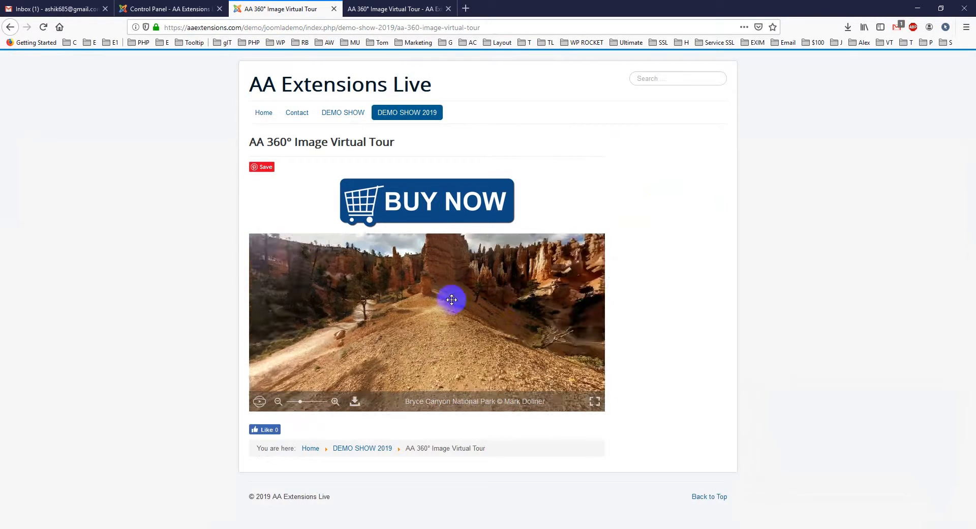
drag(453, 299, 409, 316)
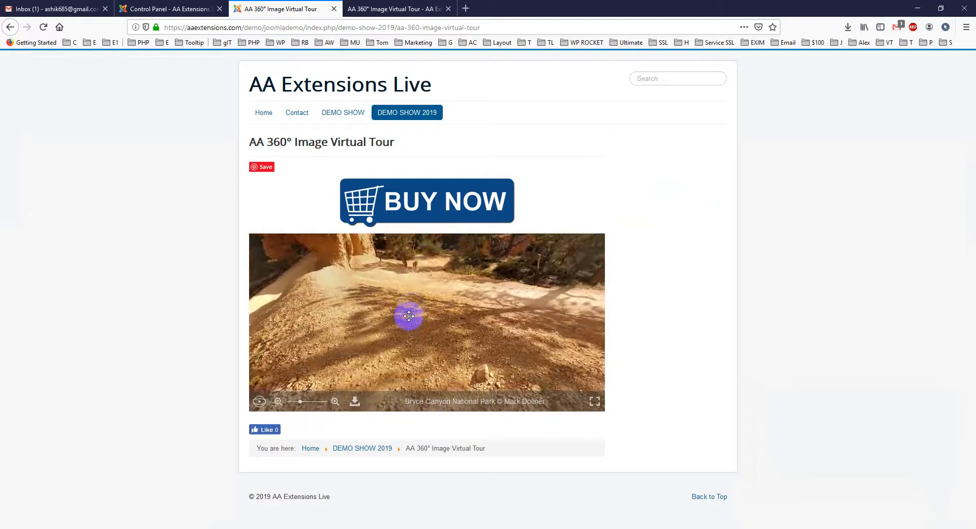
drag(409, 315, 417, 295)
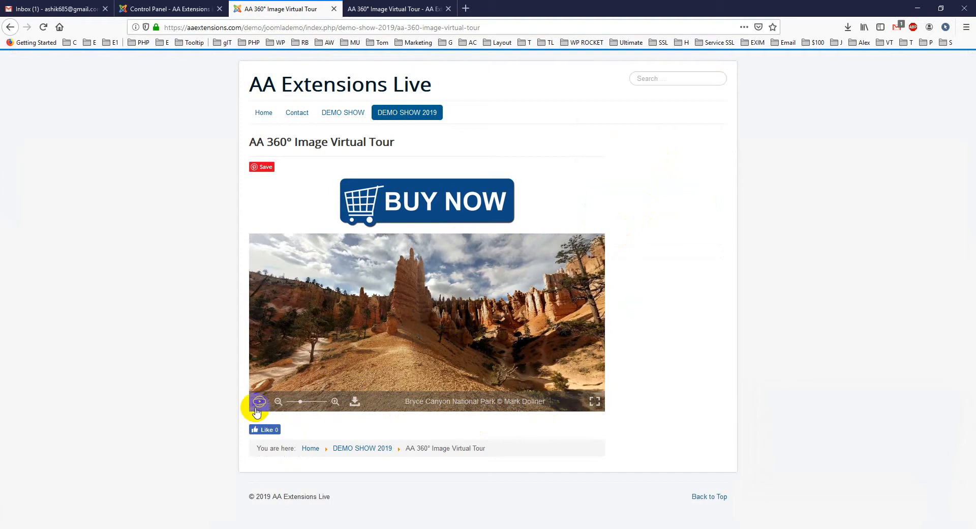
drag(258, 401, 461, 330)
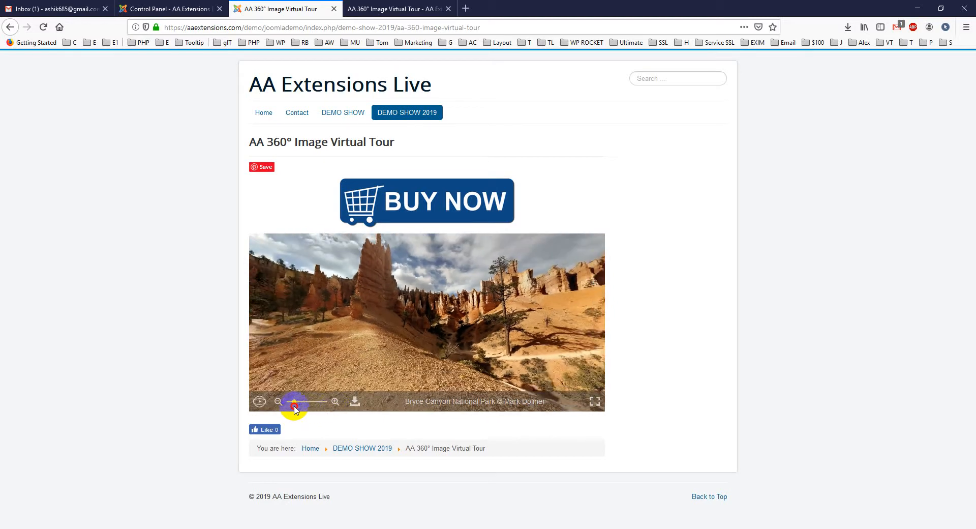
click(355, 400)
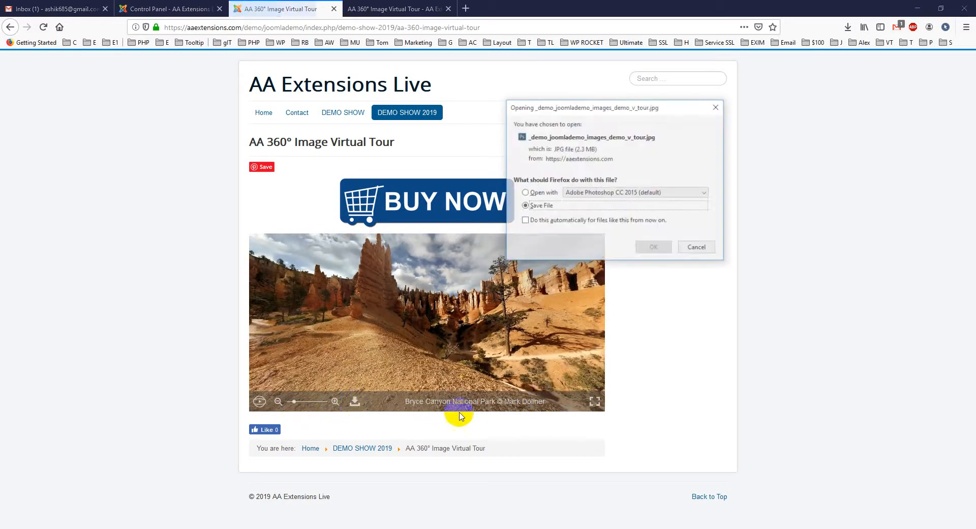
click(695, 247)
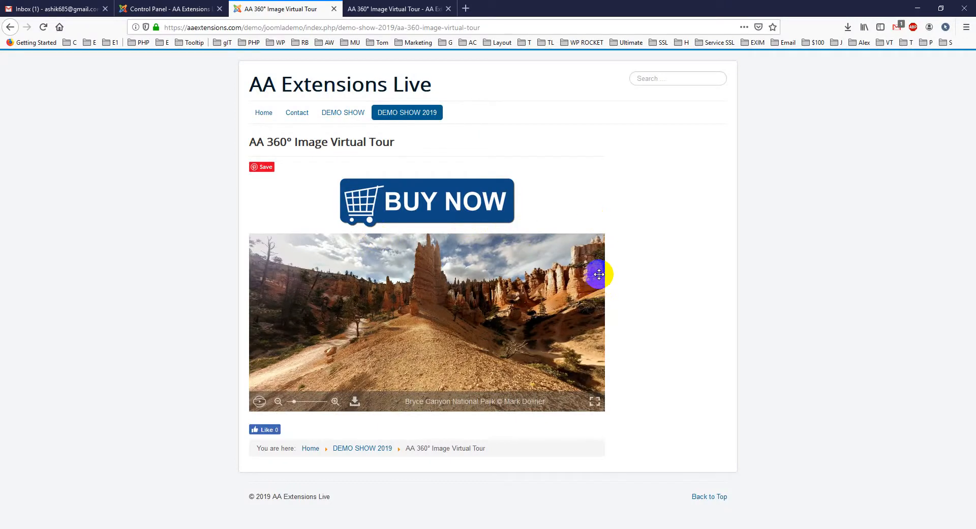
drag(600, 275, 522, 278)
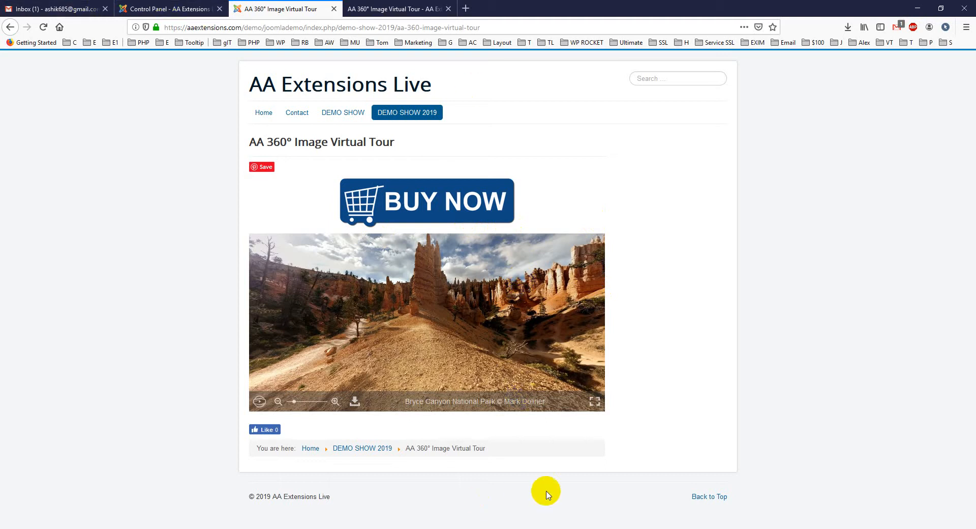
mouse_move(584, 467)
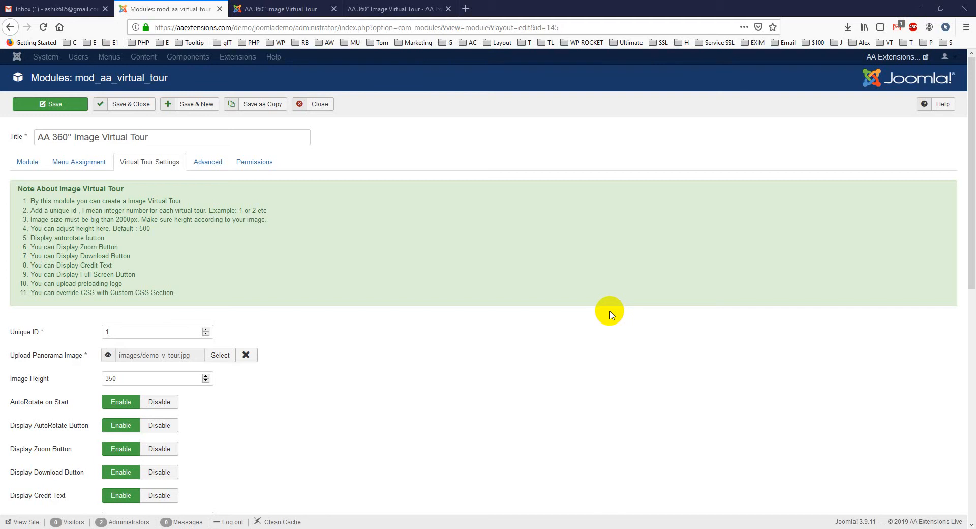
mouse_move(409, 297)
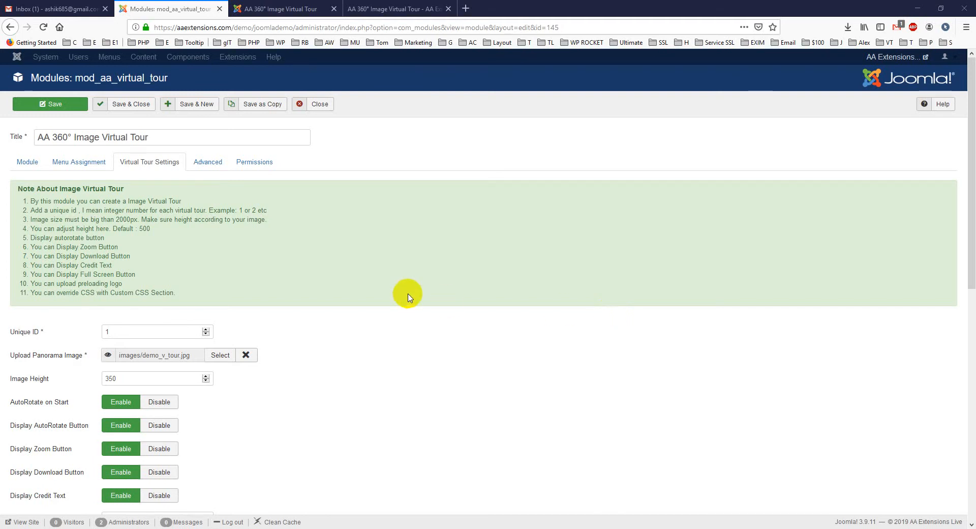
mouse_move(84, 195)
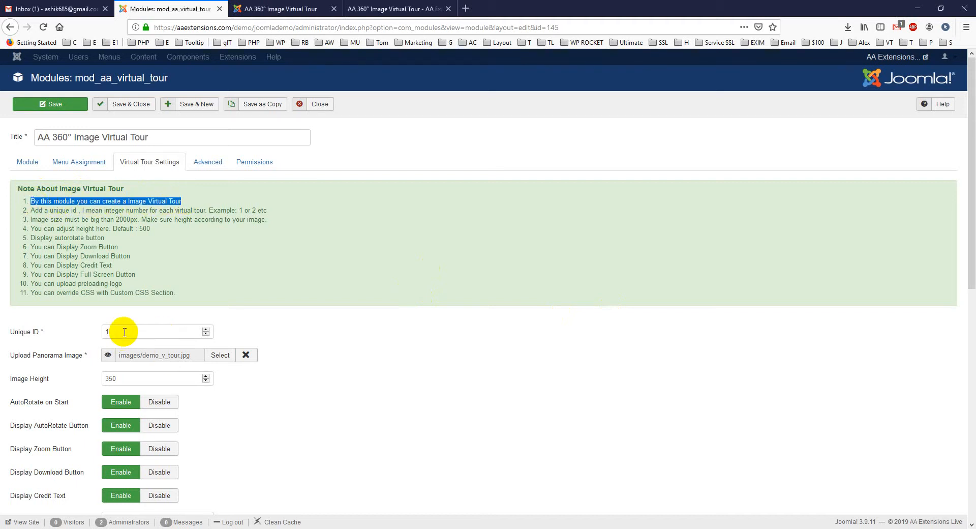
- Compare the module's Unique ID setting with the live canyon panorama demo page
click(284, 8)
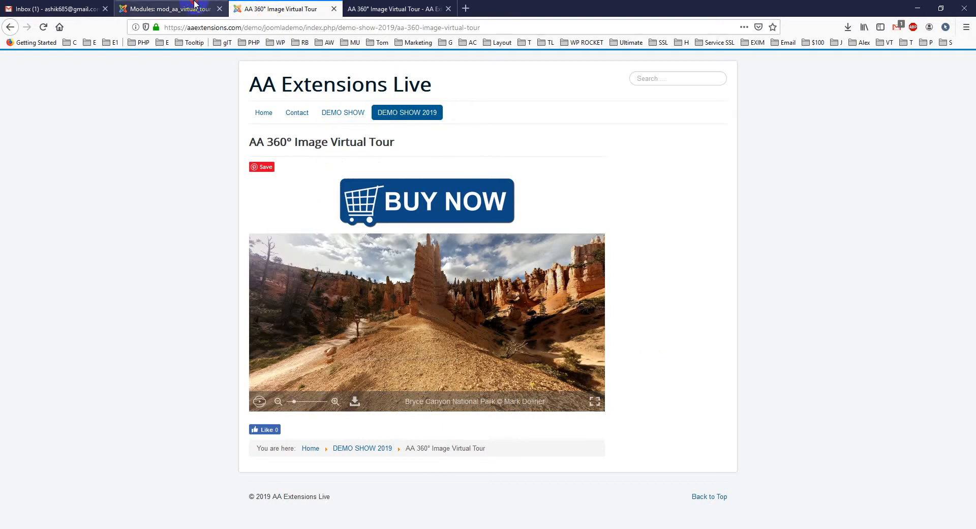
click(170, 9)
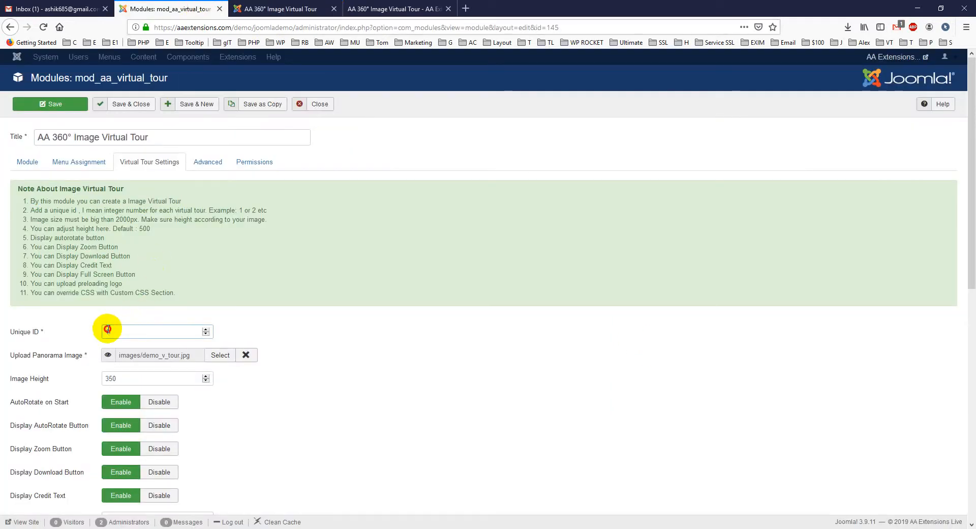
text(1)
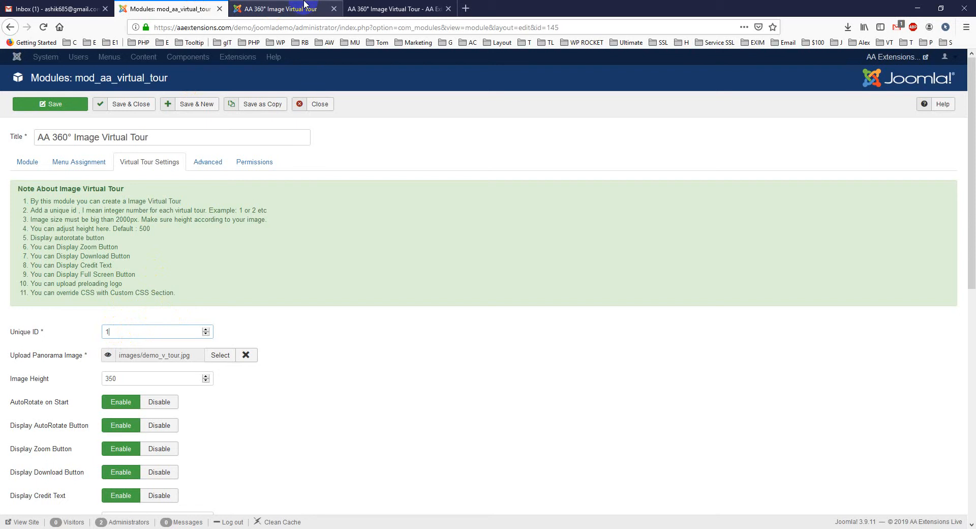
click(284, 9)
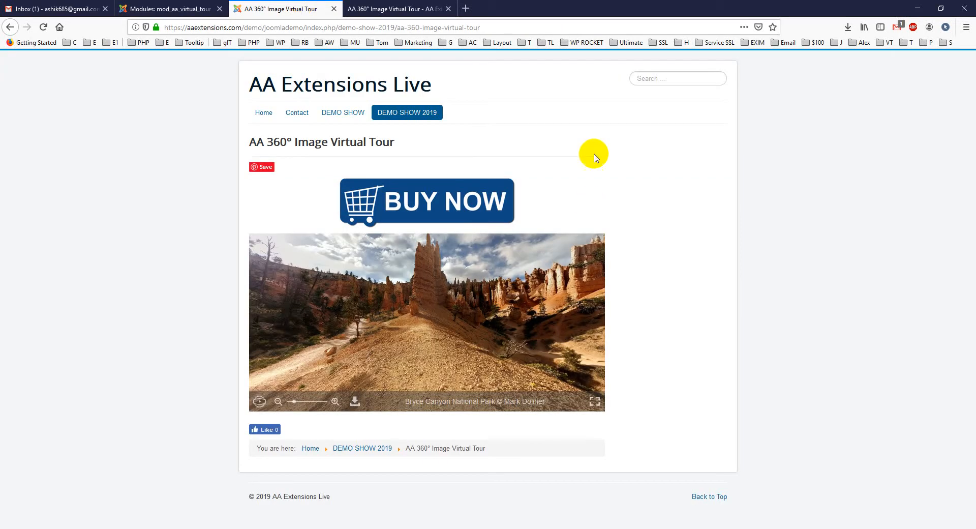
mouse_move(574, 440)
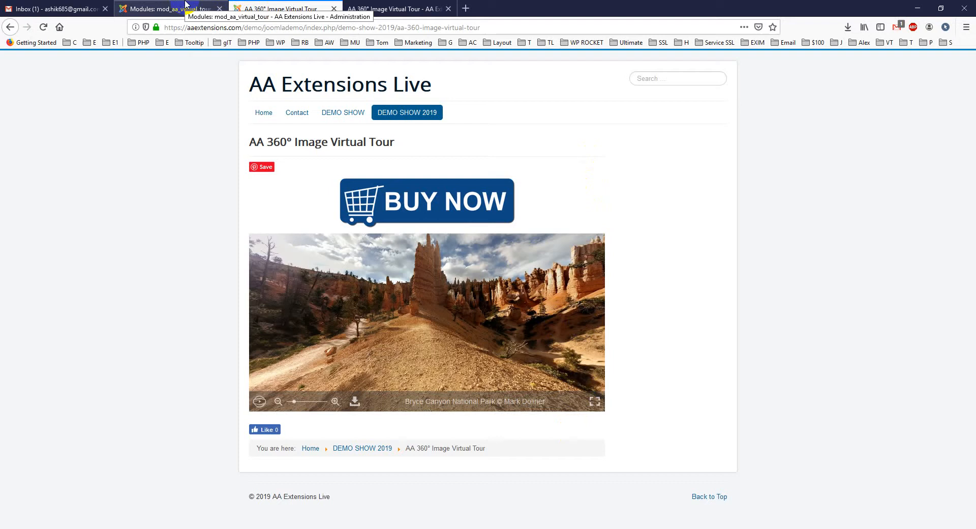
- Open the panorama image picker and close it, keeping demo_v_tour.jpg
click(169, 9)
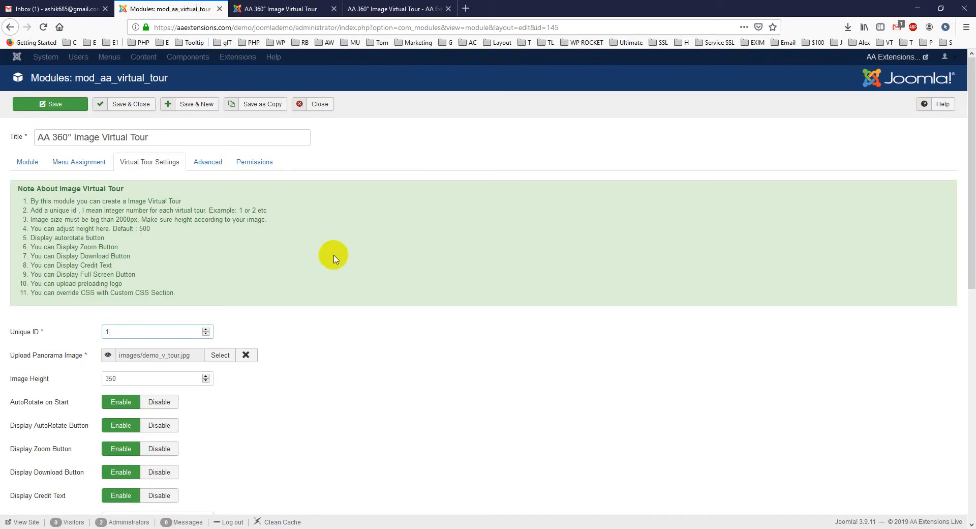
scroll(down, 3)
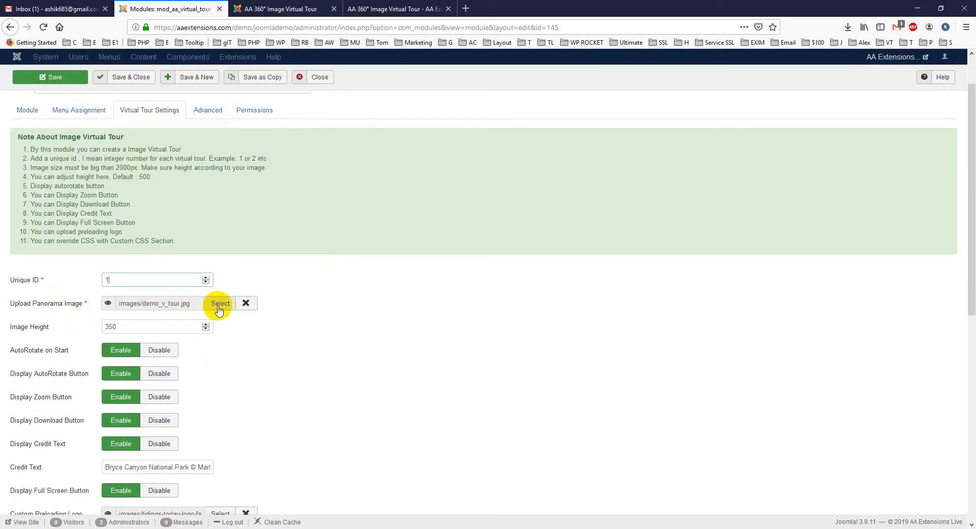
click(219, 305)
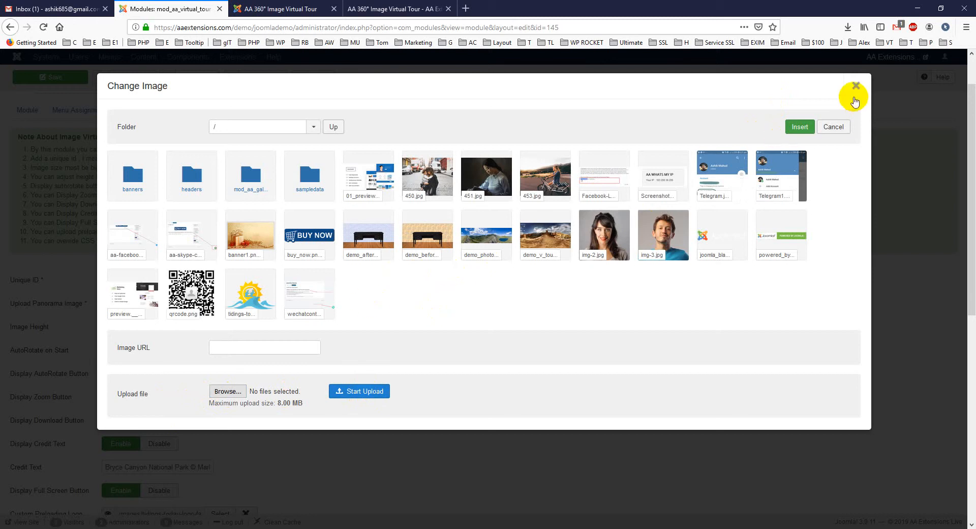
click(856, 86)
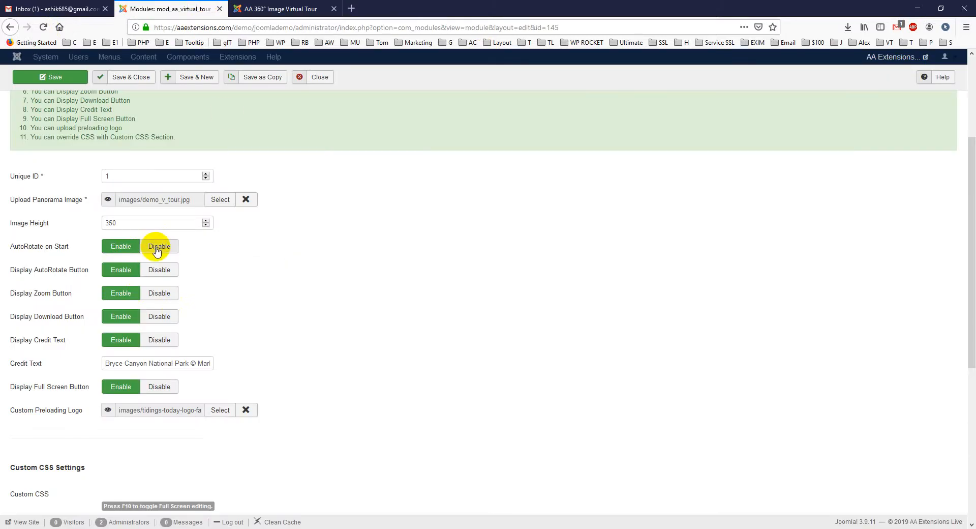
- Disable the autorotate, zoom, download and credit text controls, checking the live page between changes
click(120, 246)
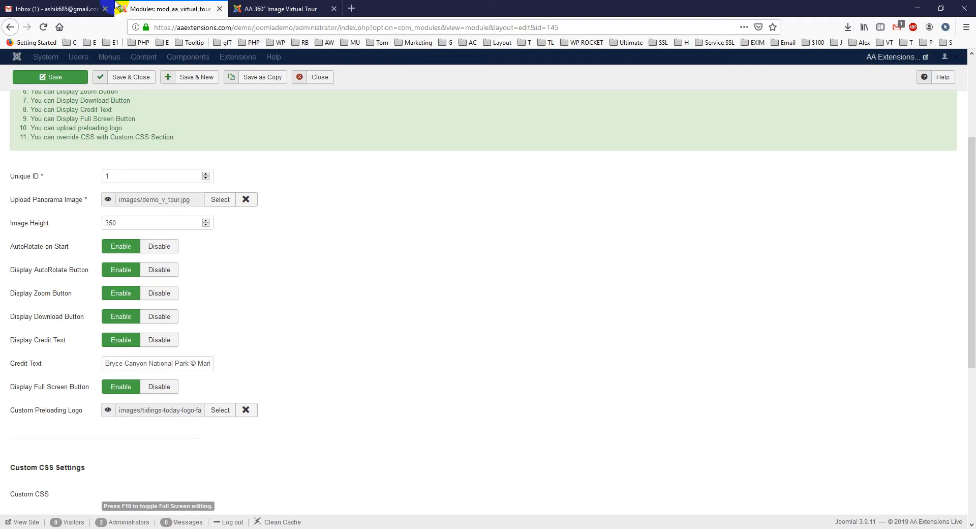
click(158, 269)
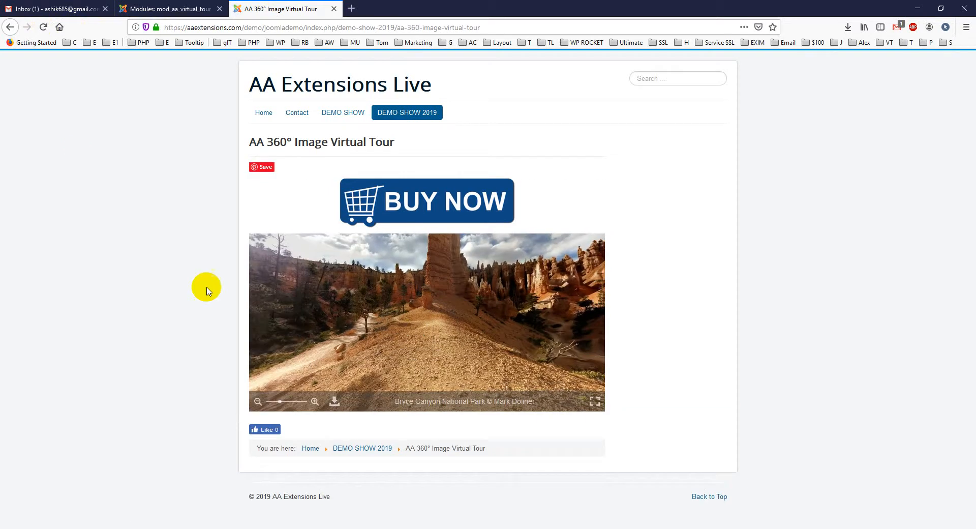
click(168, 9)
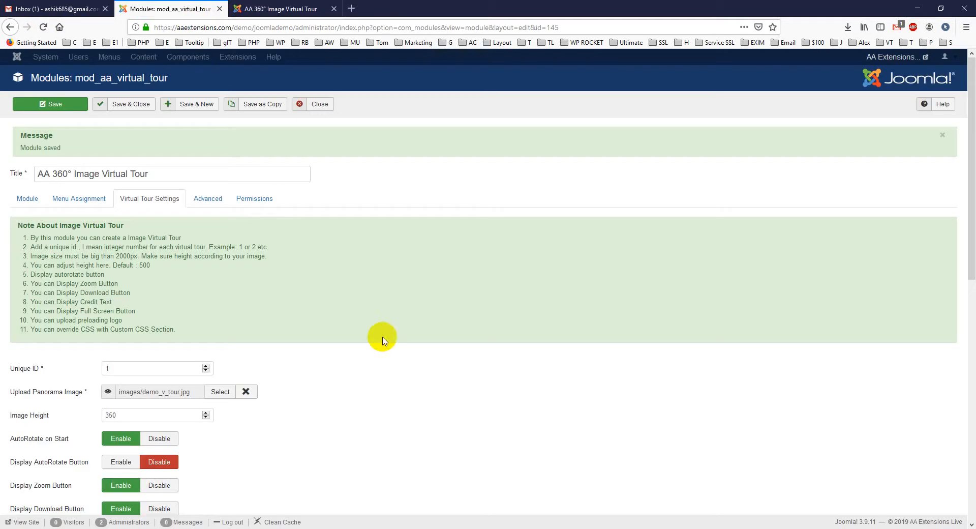
click(280, 9)
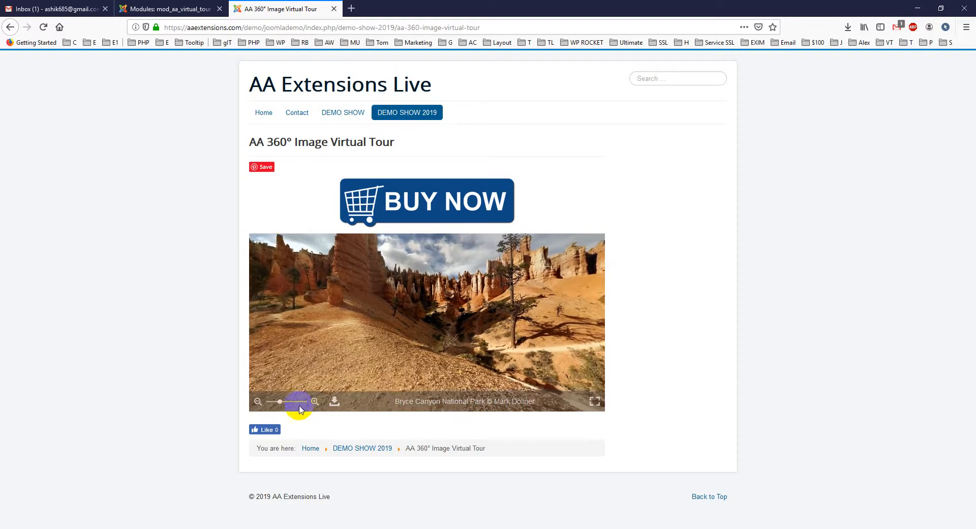
click(168, 9)
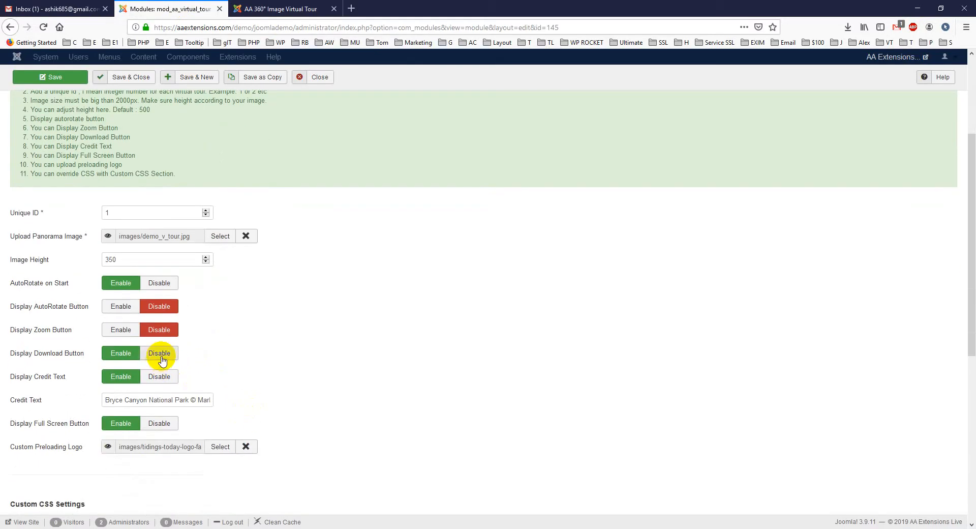
click(159, 354)
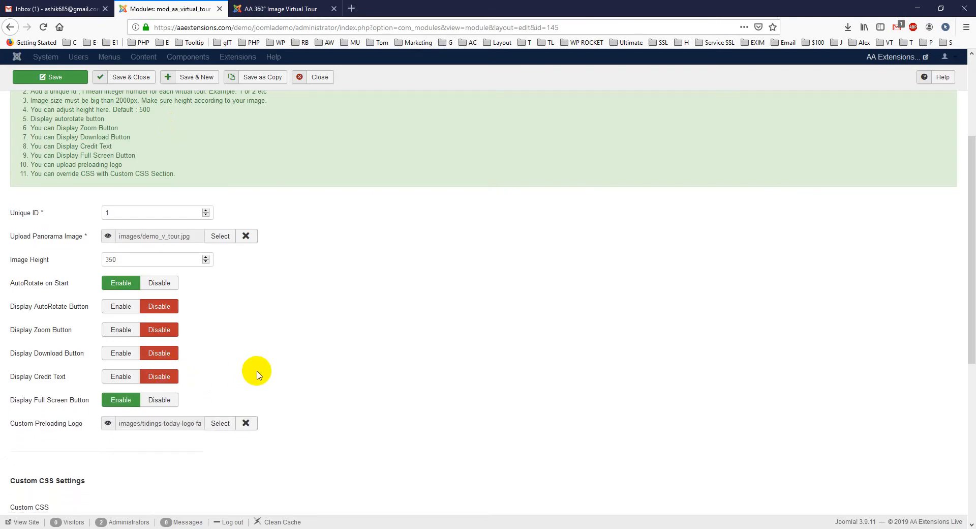
click(280, 8)
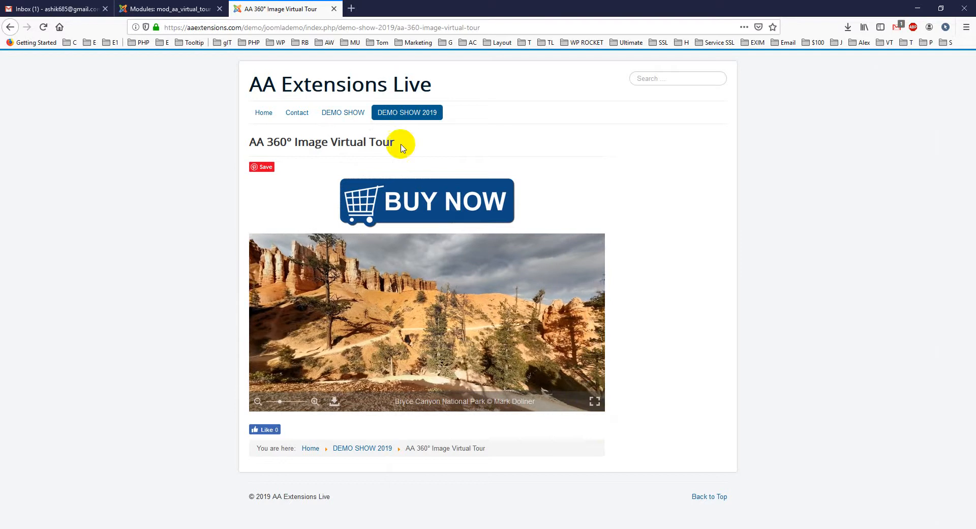
- Disable the full screen button, save, and confirm the live panorama shows no controls
click(168, 9)
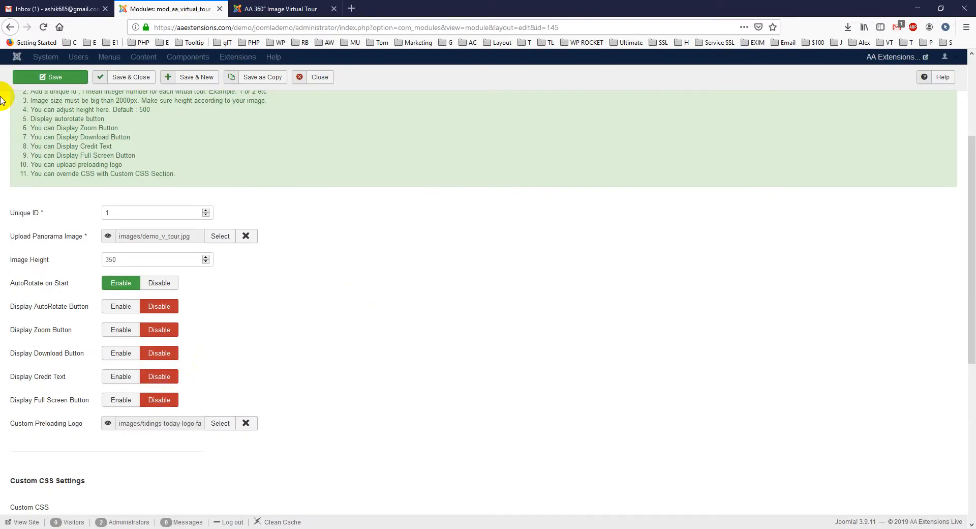
click(50, 77)
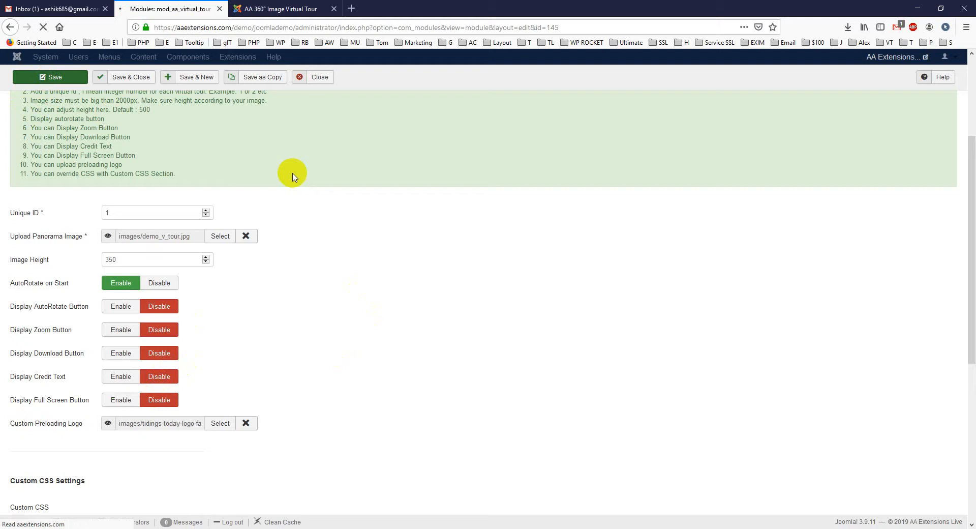
click(280, 9)
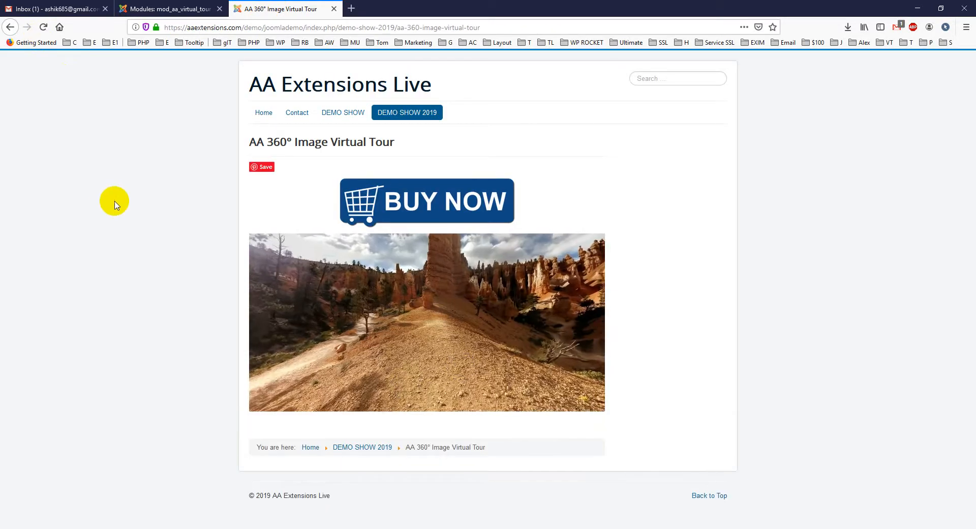
click(168, 8)
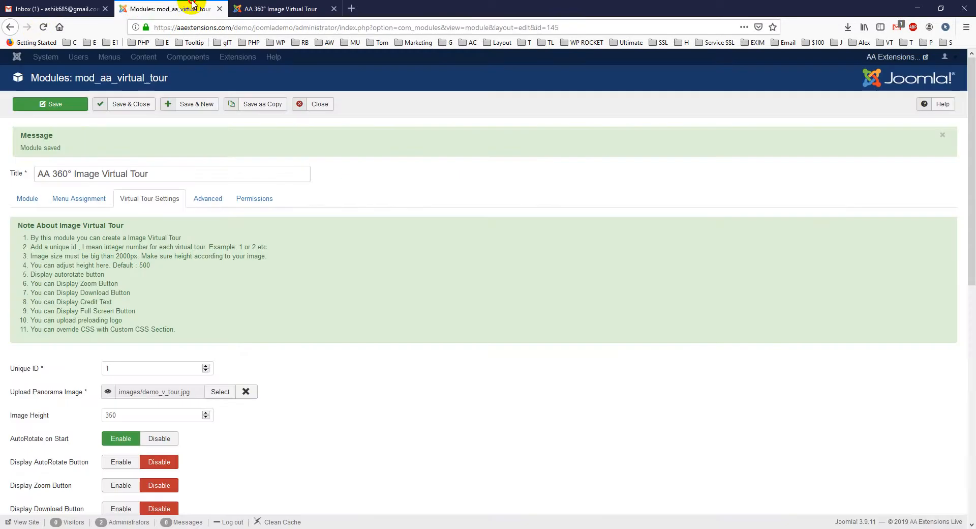
scroll(down, 3)
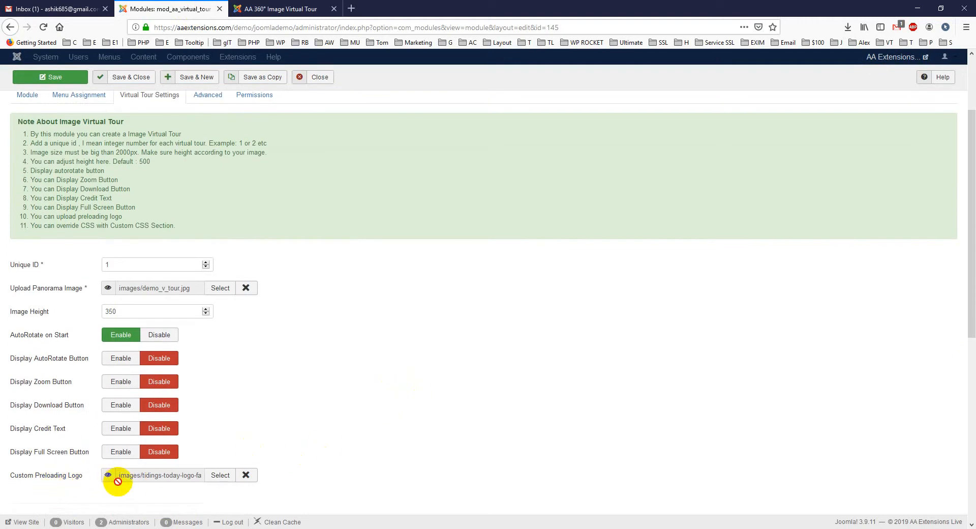
click(280, 8)
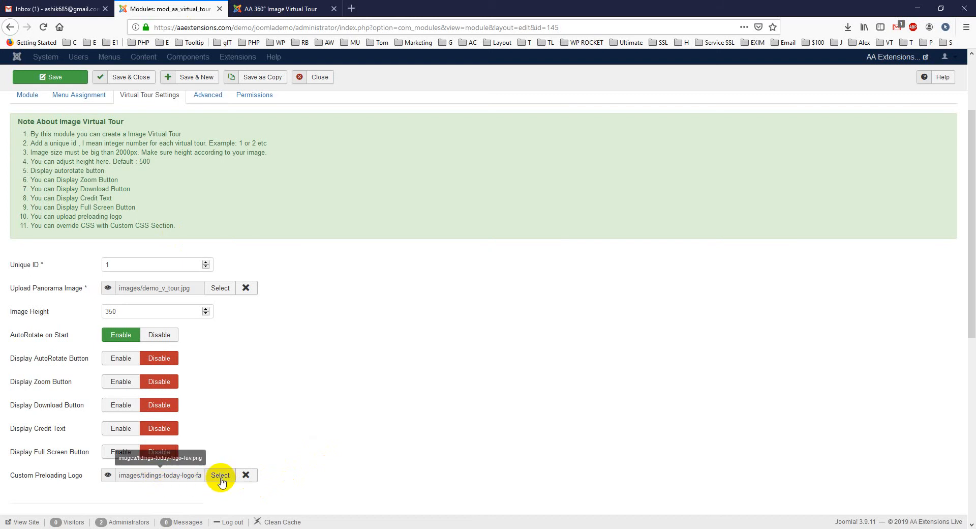
click(277, 9)
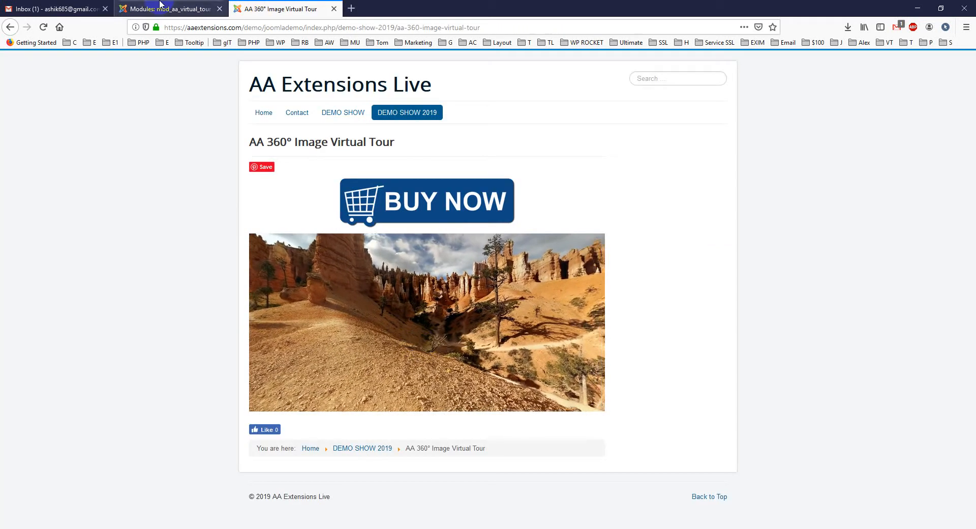
- Re-enable all display options with Bryce Canyon credit text, then pan the live panorama
click(169, 8)
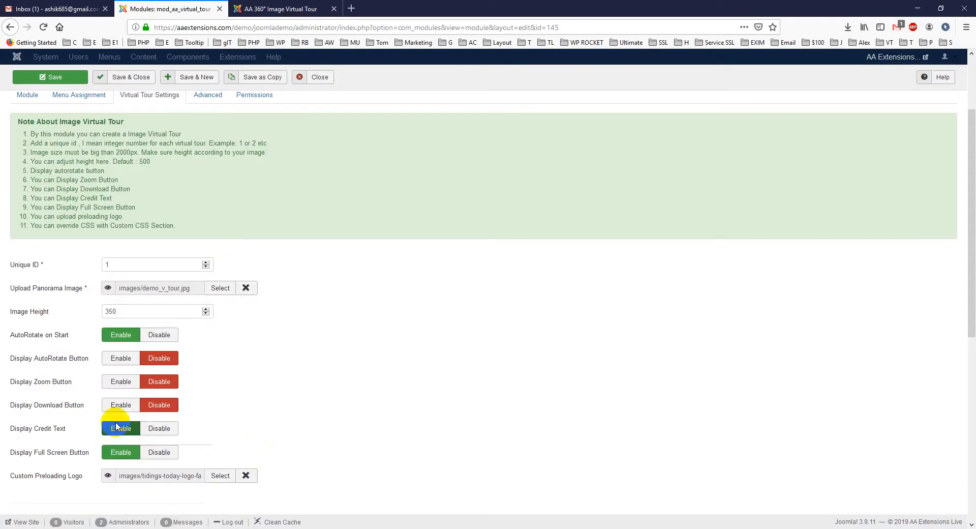
click(120, 428)
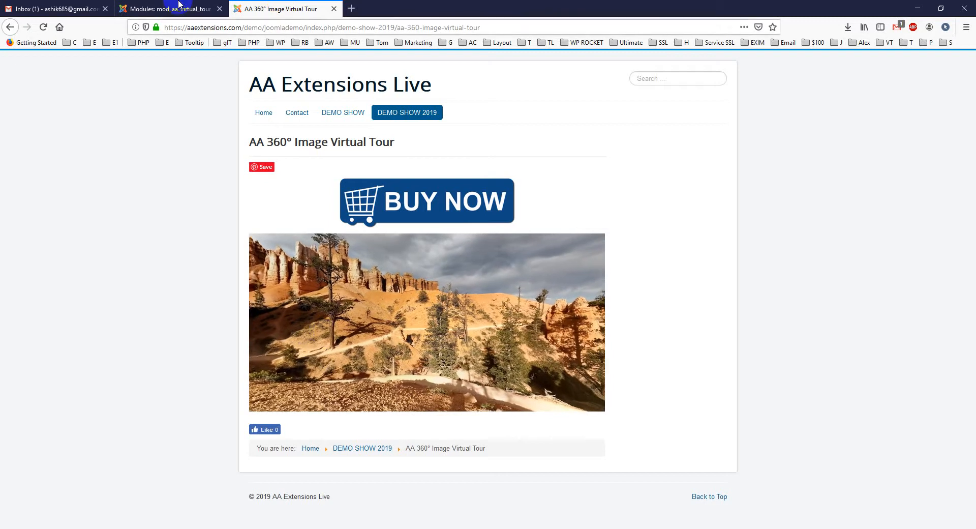
click(167, 9)
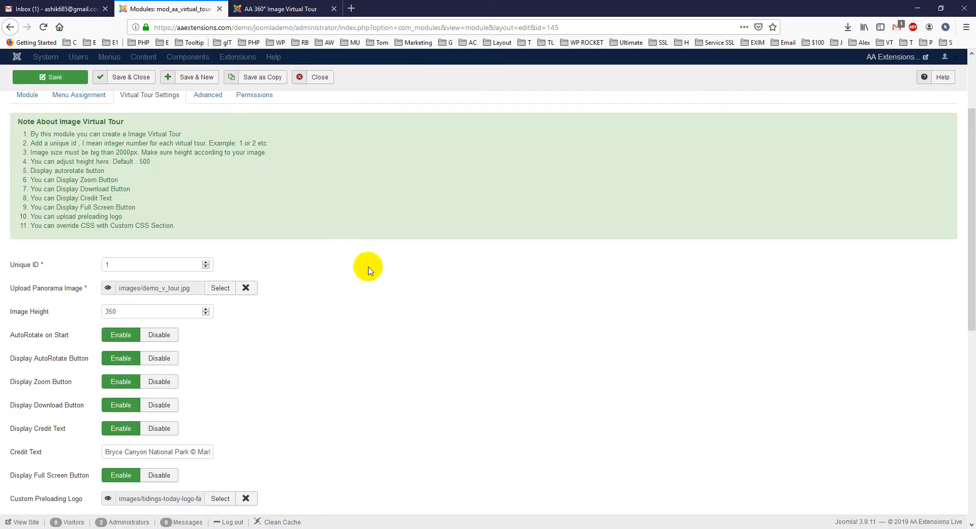
mouse_move(372, 267)
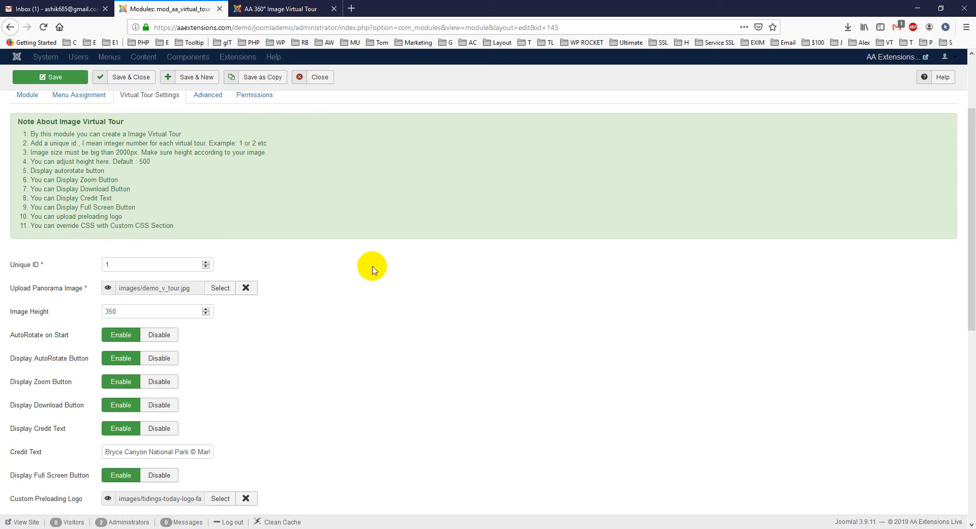
mouse_move(366, 257)
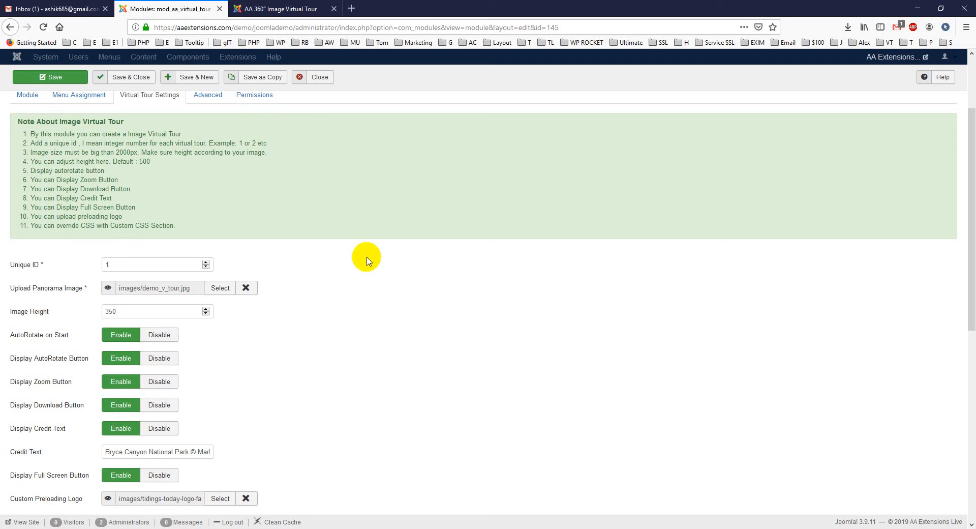
click(282, 9)
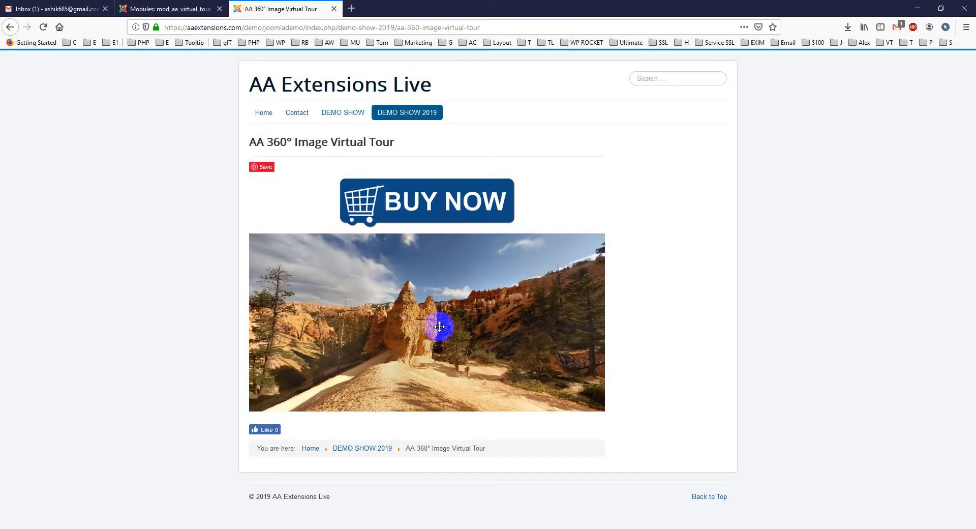
drag(438, 327, 445, 303)
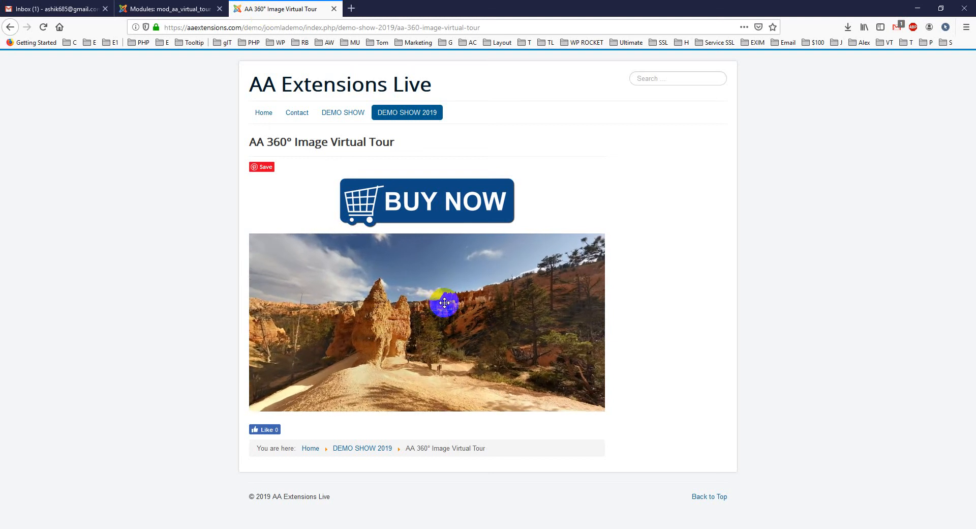